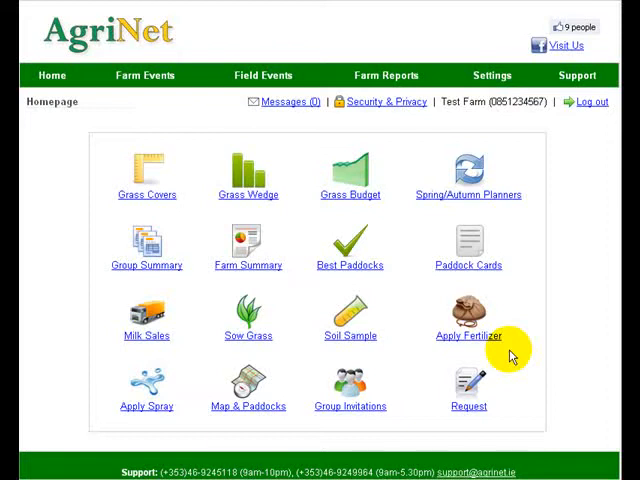
{"action": "mouse_move", "coordinate": [146, 176]}
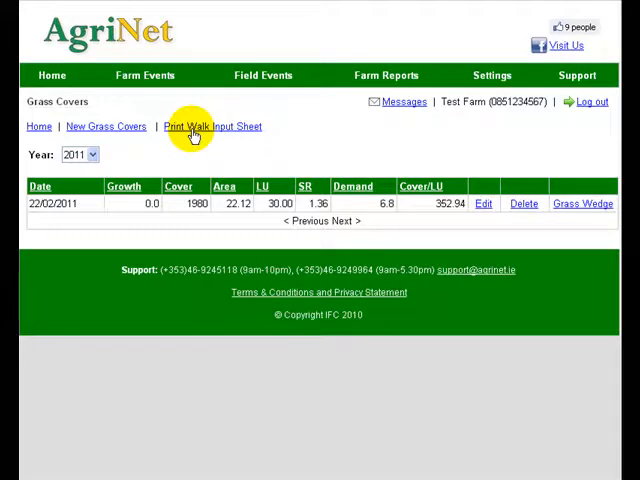
{"action": "mouse_move", "coordinate": [106, 126]}
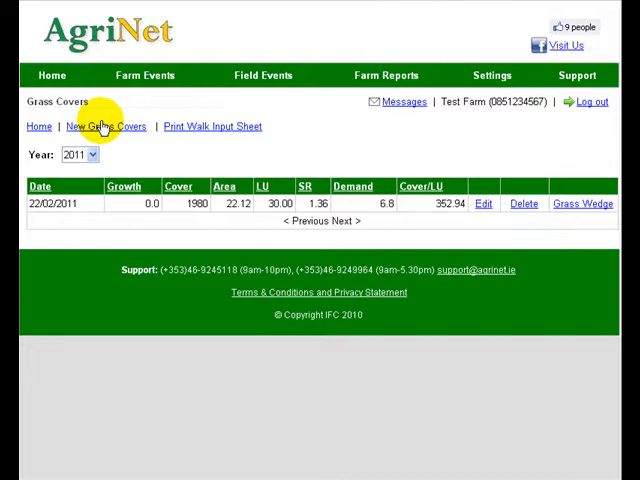
- Start a new grass covers measurement dated 01/03/2011 with pre-cover 2800 and post-cover 1500
{"action": "left_click", "coordinate": [108, 126]}
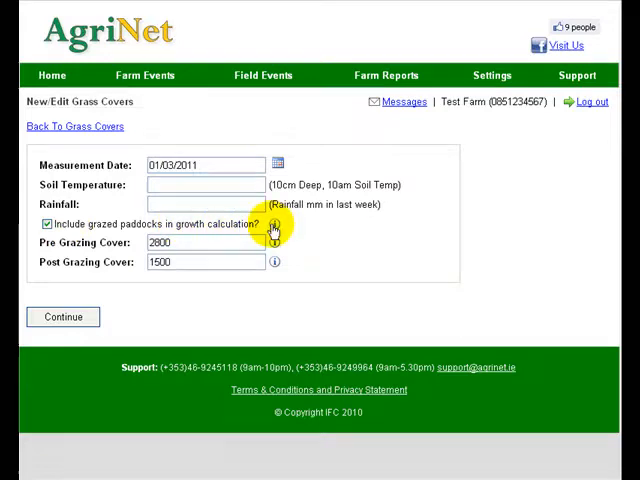
{"action": "mouse_move", "coordinate": [272, 228]}
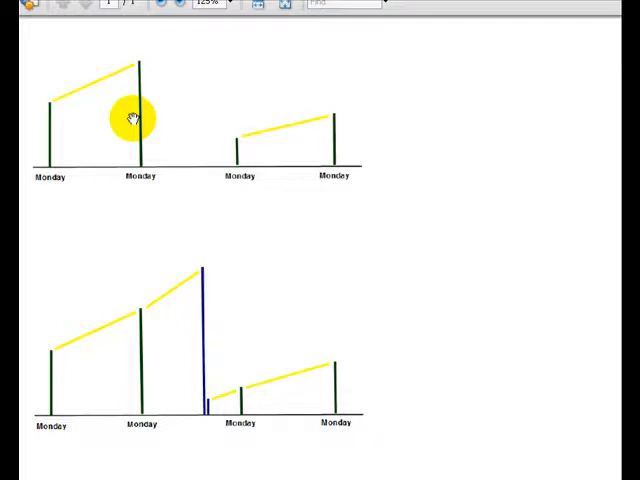
{"action": "mouse_move", "coordinate": [58, 92]}
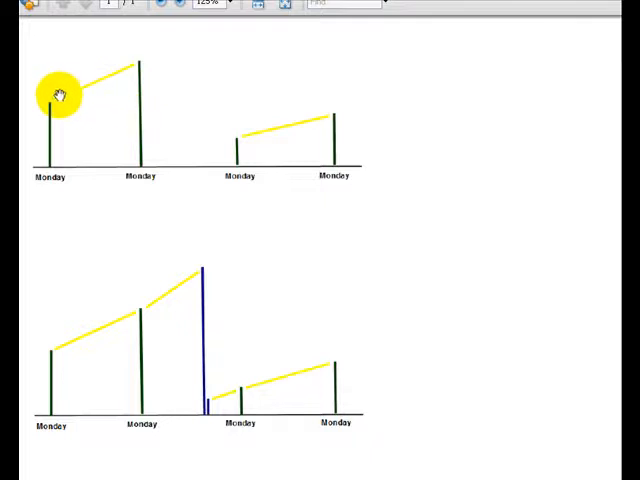
{"action": "mouse_move", "coordinate": [108, 84]}
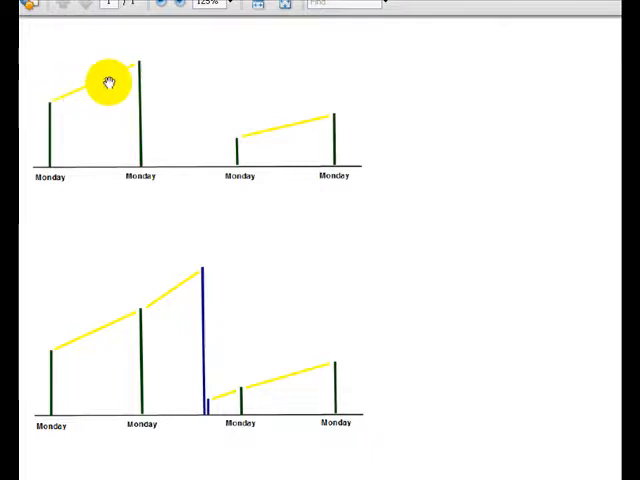
{"action": "mouse_move", "coordinate": [56, 98]}
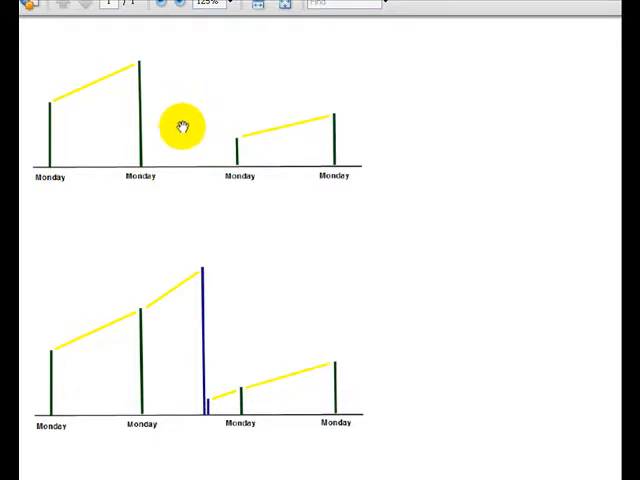
{"action": "mouse_move", "coordinate": [184, 116]}
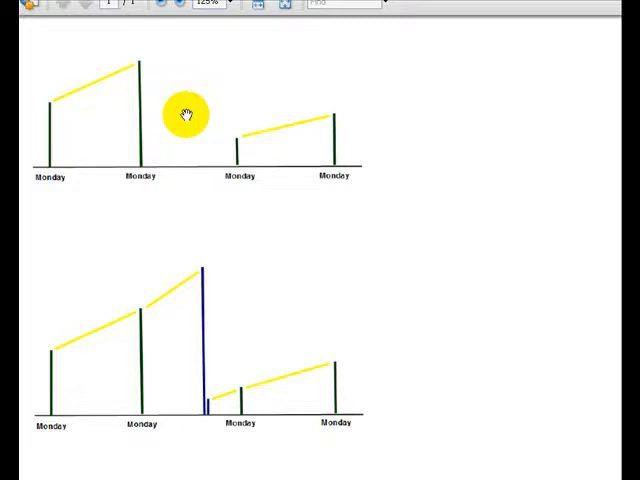
{"action": "mouse_move", "coordinate": [104, 116]}
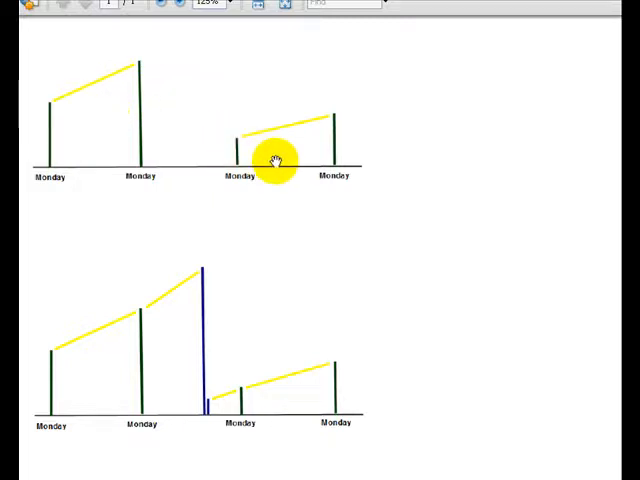
{"action": "mouse_move", "coordinate": [200, 150]}
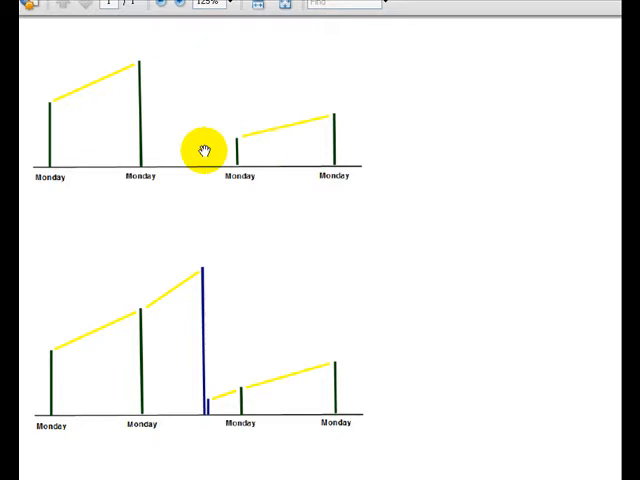
{"action": "mouse_move", "coordinate": [184, 144]}
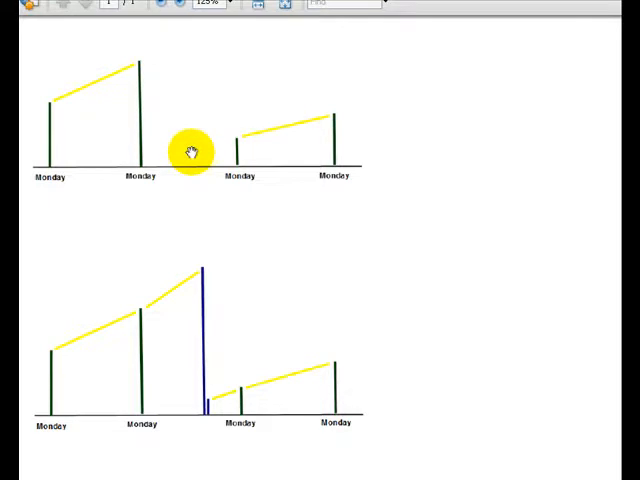
{"action": "mouse_move", "coordinate": [170, 224]}
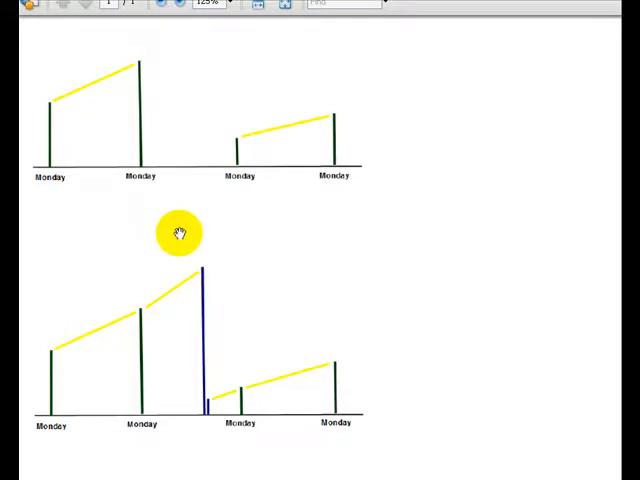
{"action": "mouse_move", "coordinate": [178, 256]}
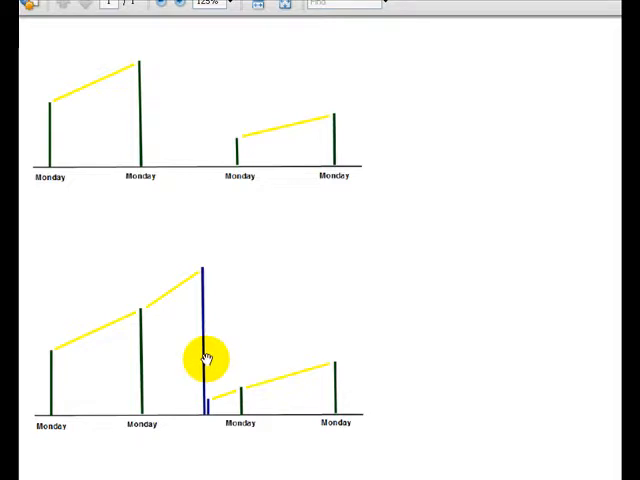
{"action": "mouse_move", "coordinate": [204, 302]}
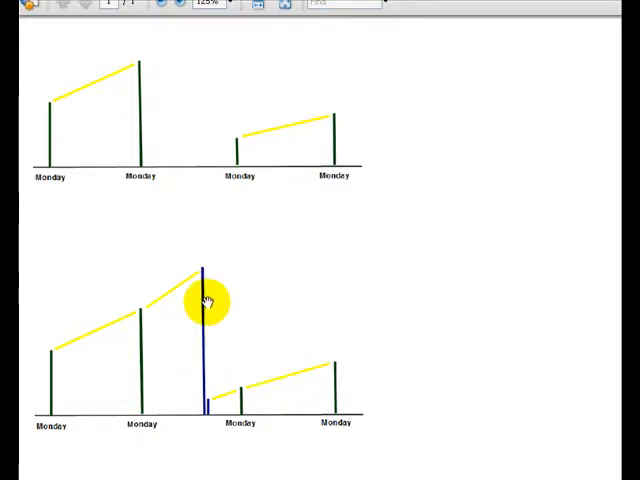
{"action": "mouse_move", "coordinate": [128, 388]}
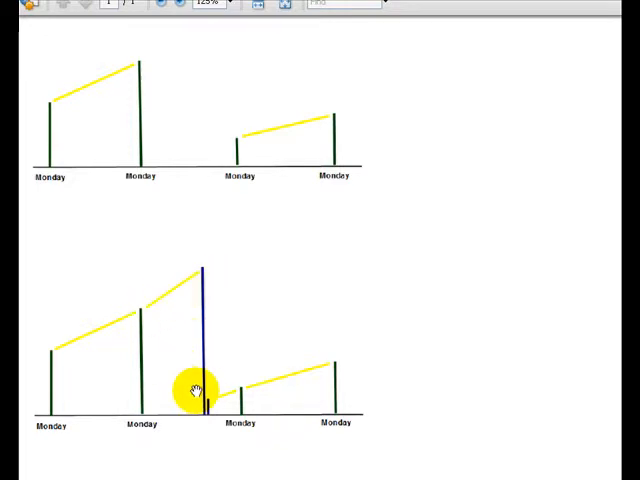
{"action": "mouse_move", "coordinate": [204, 408]}
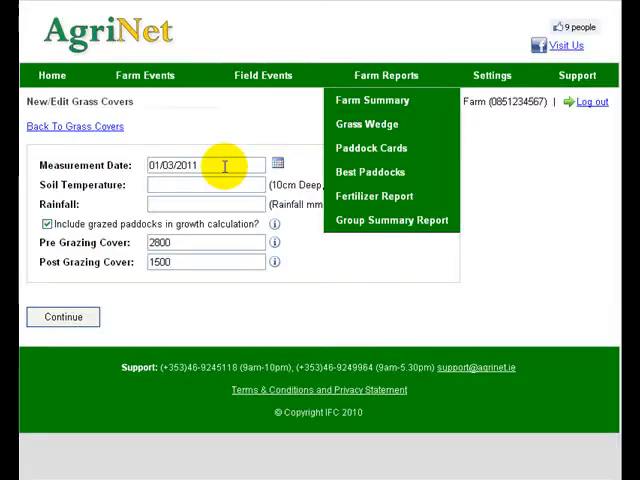
- Untick then re-tick 'Include grazed paddocks in growth calculation?' on the measurement form
{"action": "left_click", "coordinate": [204, 240]}
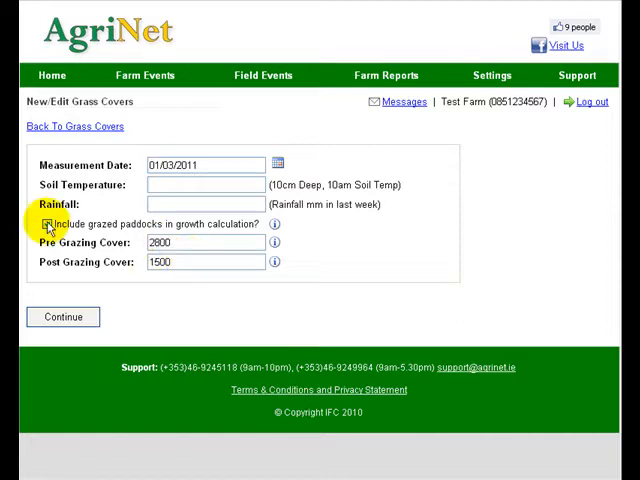
{"action": "left_click", "coordinate": [48, 224]}
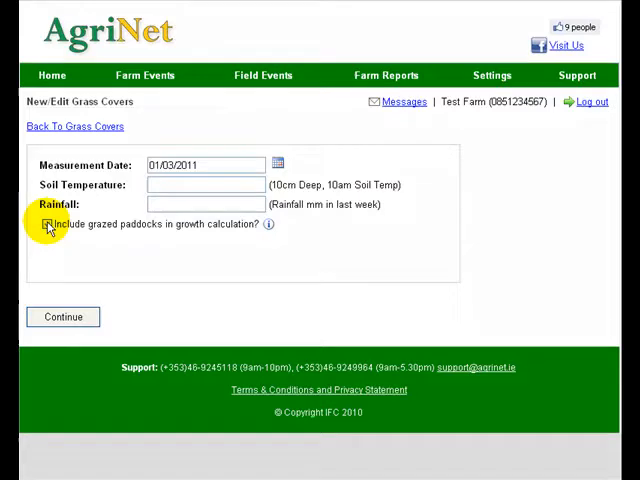
{"action": "left_click", "coordinate": [46, 224]}
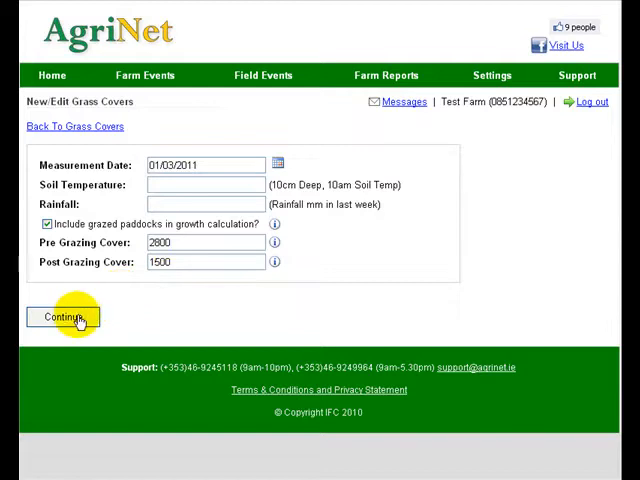
- Continue from the measurement details to the paddock-by-paddock cover entry table
{"action": "left_click", "coordinate": [60, 316]}
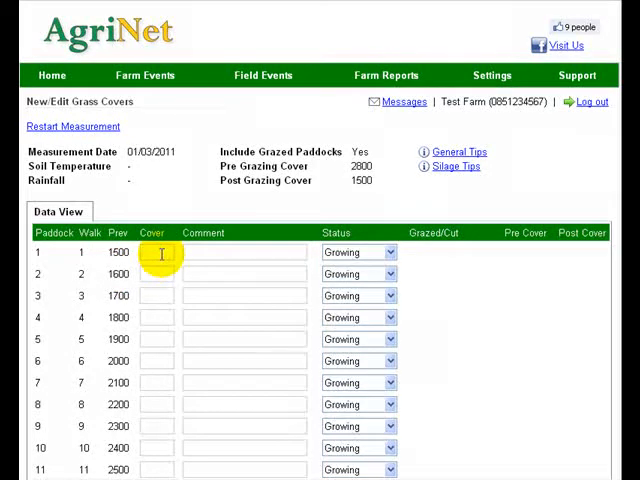
- Enter covers for the first paddocks (1600, 1700, 1800, 2000, 2...)
{"action": "type", "text": "1600"}
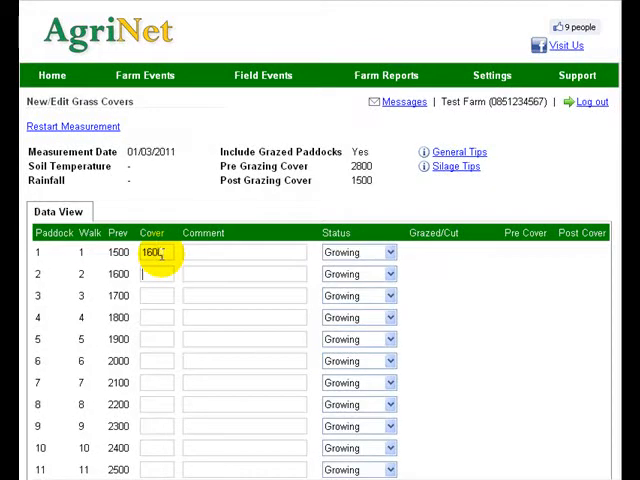
{"action": "type", "text": "1700"}
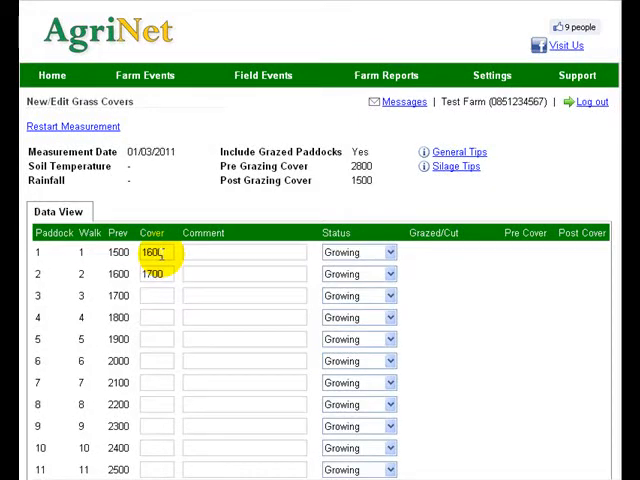
{"action": "type", "text": "1800"}
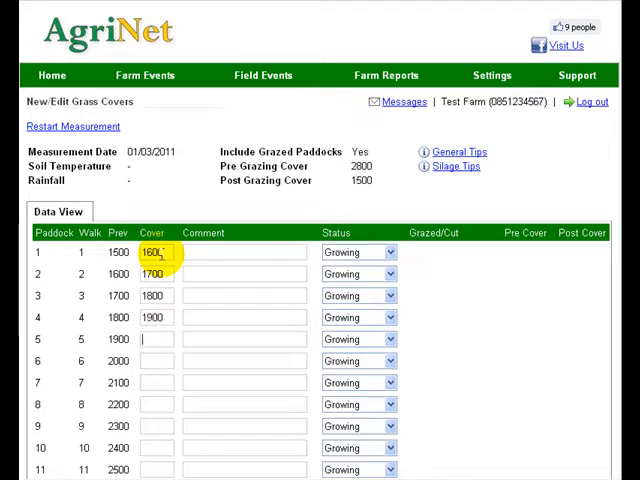
{"action": "type", "text": "2000"}
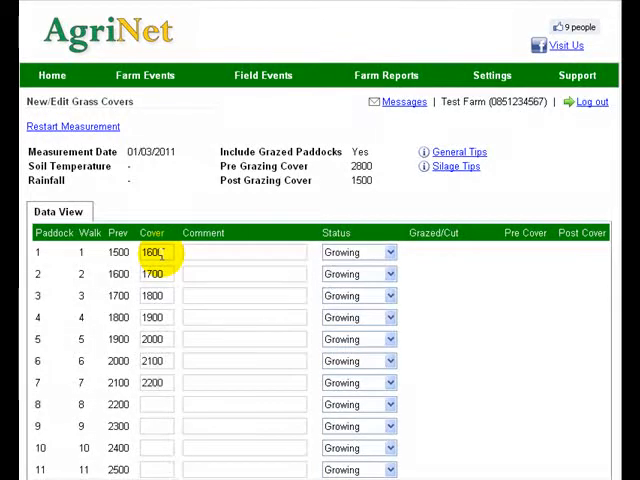
{"action": "type", "text": "2300"}
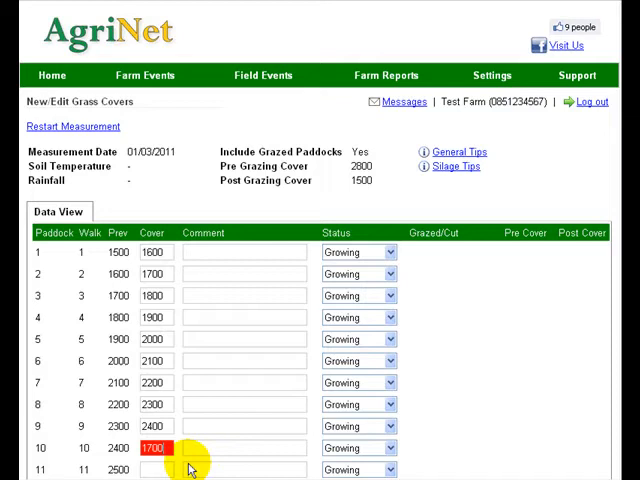
{"action": "mouse_move", "coordinate": [364, 448]}
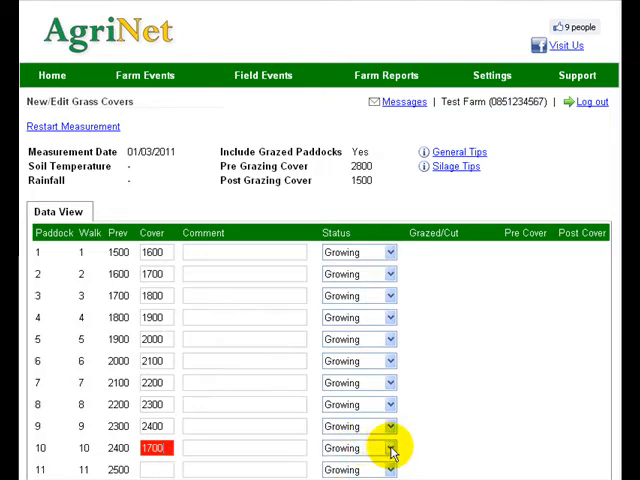
- Mark paddock 10 grazed out on 27/02/11 with pre-grazing cover 3000 and post-grazing 1500
{"action": "left_click", "coordinate": [388, 448]}
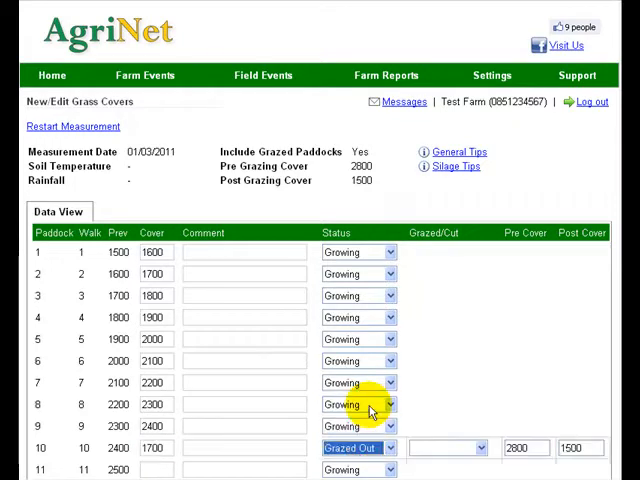
{"action": "mouse_move", "coordinate": [476, 450]}
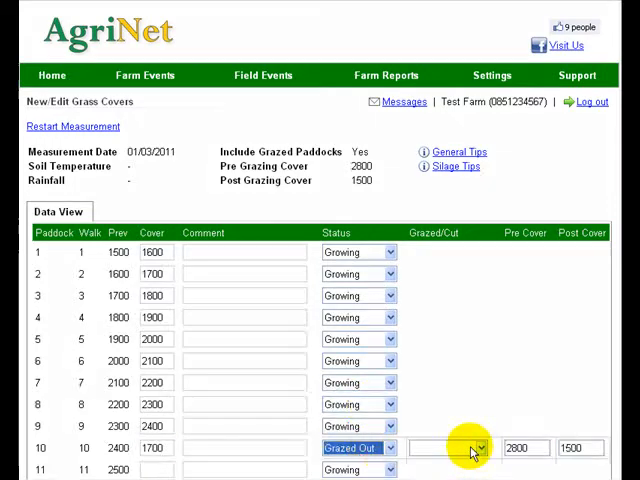
{"action": "left_click", "coordinate": [476, 448]}
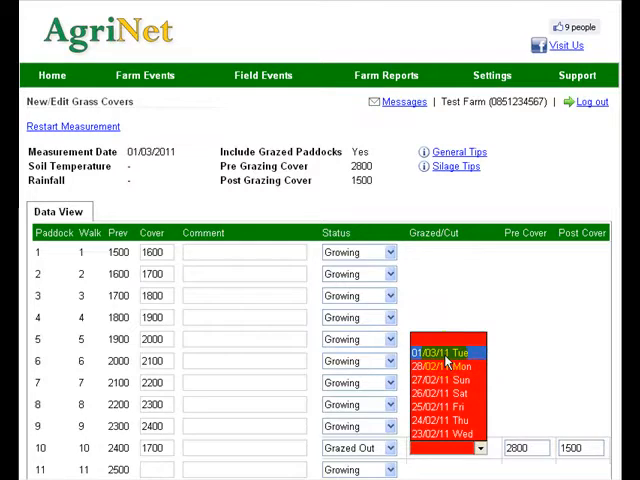
{"action": "left_click", "coordinate": [444, 384]}
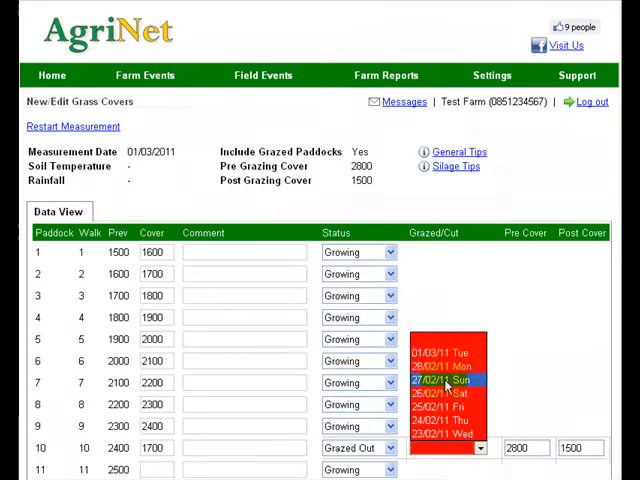
{"action": "left_click", "coordinate": [448, 380]}
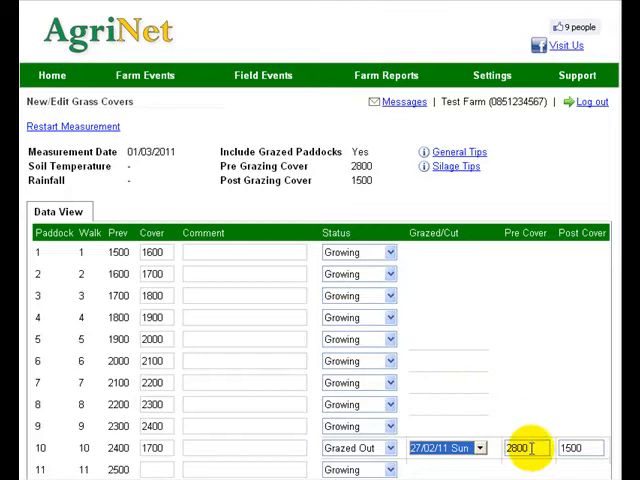
{"action": "double_click", "coordinate": [524, 448]}
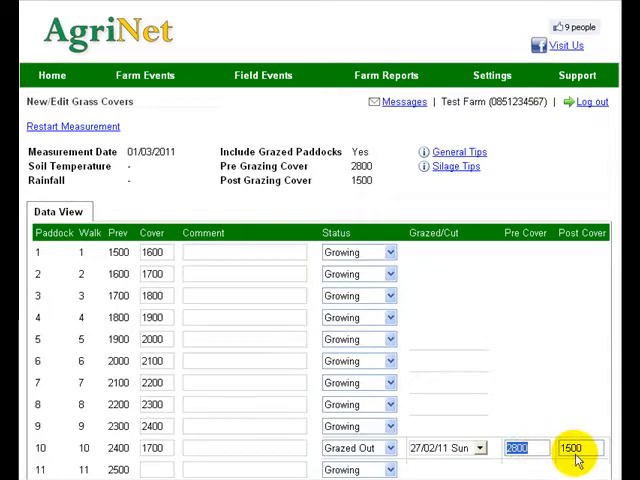
{"action": "left_click", "coordinate": [524, 448]}
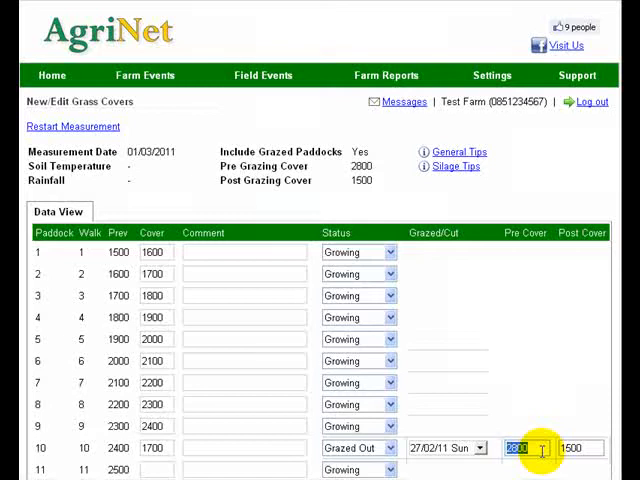
{"action": "type", "text": "3000"}
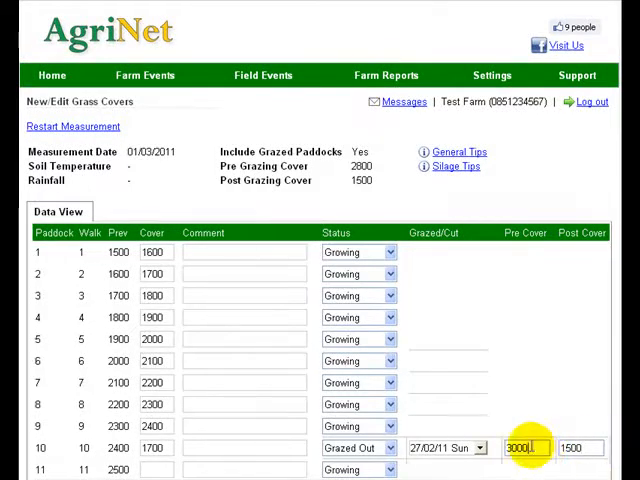
{"action": "left_click", "coordinate": [152, 448]}
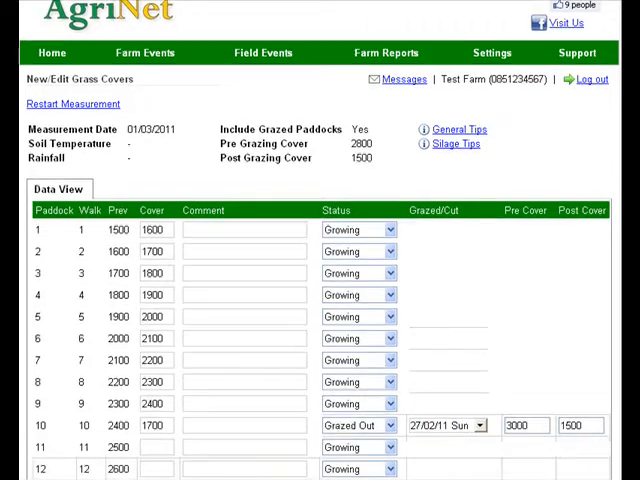
- Give paddock 11 a cover of 1600
{"action": "scroll", "scroll_direction": "down", "scroll_amount": 3}
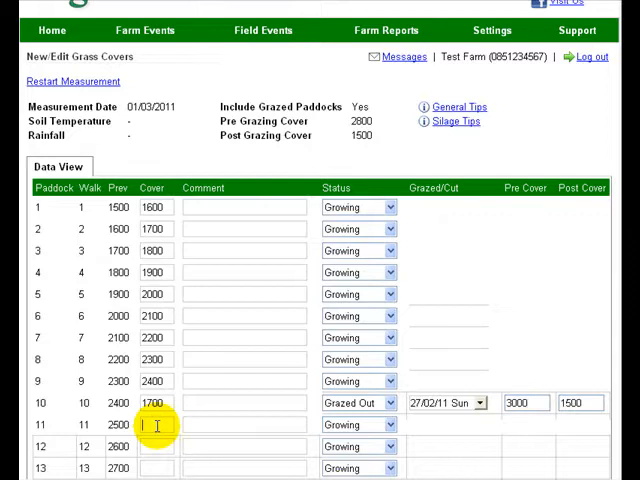
{"action": "type", "text": "1"}
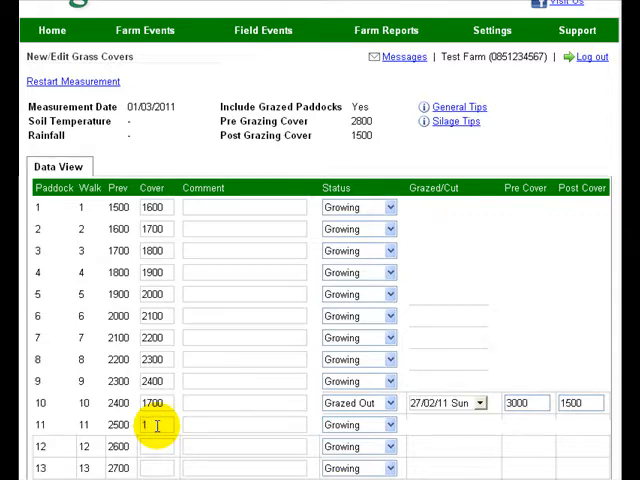
{"action": "type", "text": "600"}
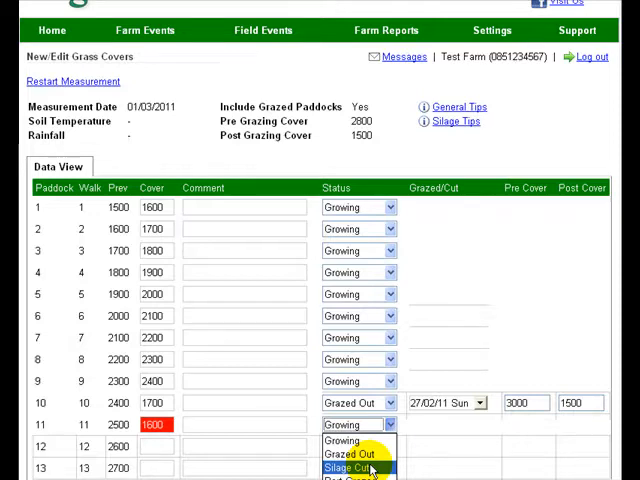
- Record paddock 11 as silage cut on 26/02/11 with pre-cut cover 6000
{"action": "left_click", "coordinate": [370, 468]}
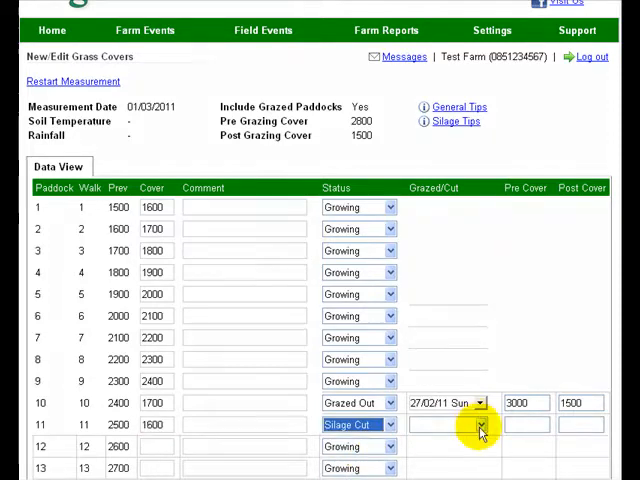
{"action": "left_click", "coordinate": [478, 424]}
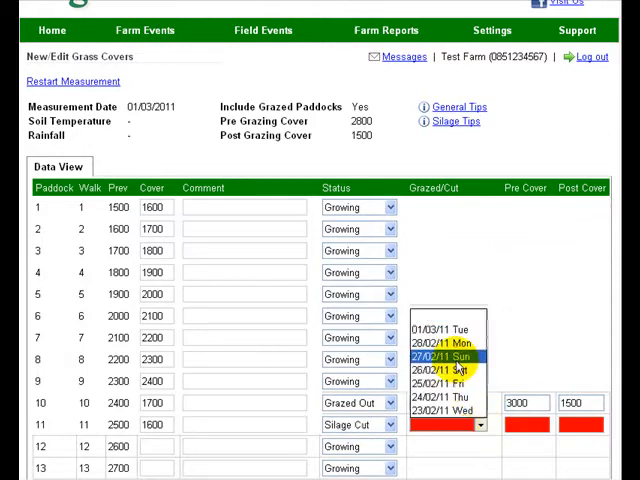
{"action": "left_click", "coordinate": [448, 384]}
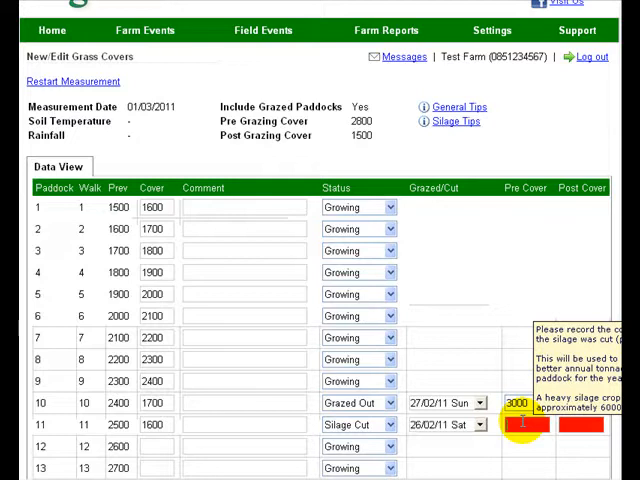
{"action": "type", "text": "6000"}
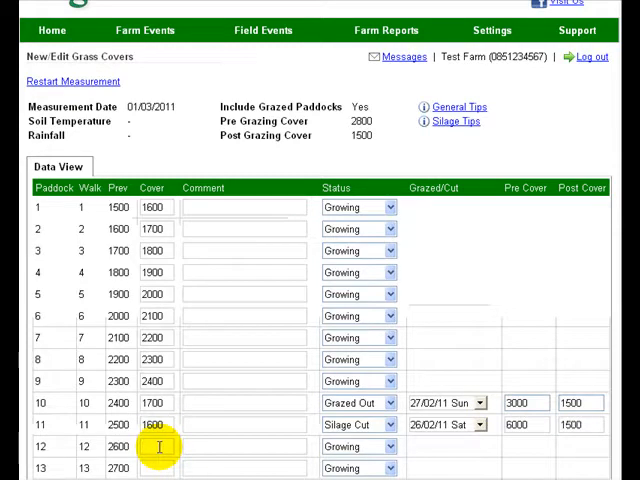
- Give paddock 12 a cover of 2000 and mark it part grazed
{"action": "type", "text": "2000"}
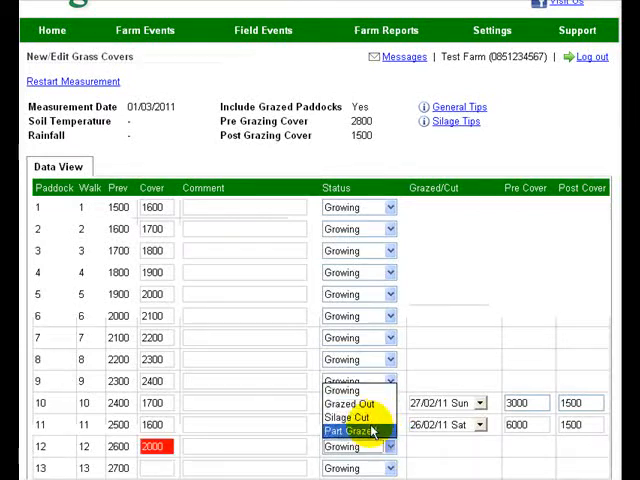
{"action": "left_click", "coordinate": [368, 430]}
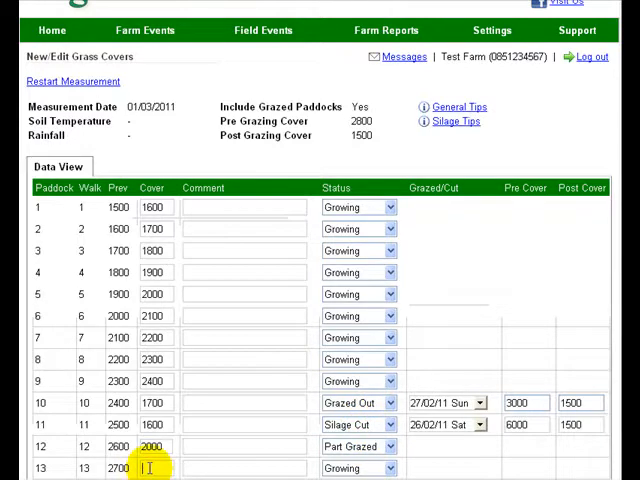
- Enter covers for paddocks 13 to 22 (2800, 1600, 1700, 1900, 2000, 2200, 2200, 2300...)
{"action": "type", "text": "2800"}
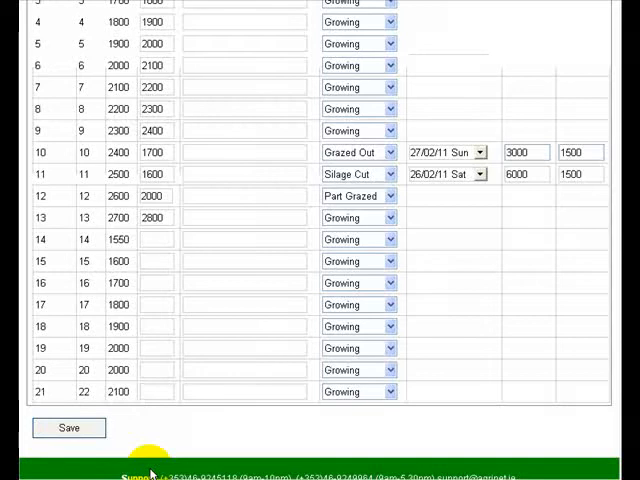
{"action": "type", "text": "1600"}
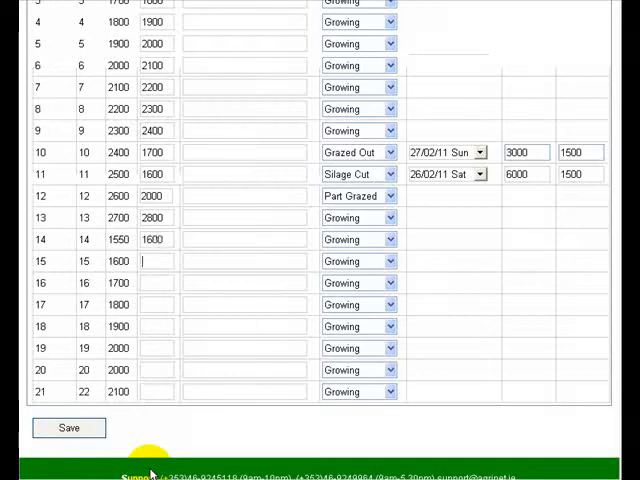
{"action": "type", "text": "1700"}
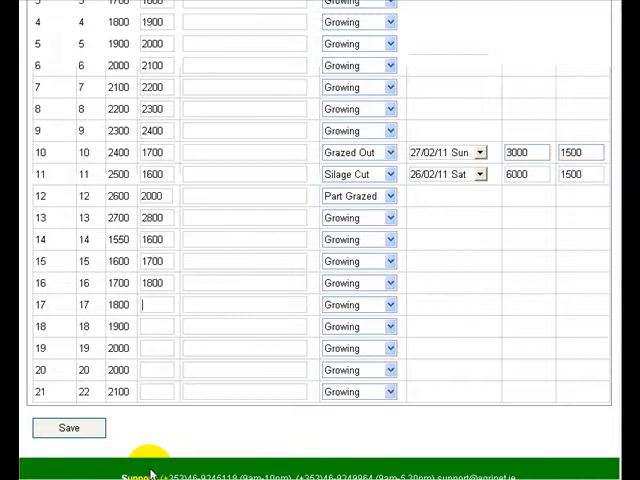
{"action": "type", "text": "1900"}
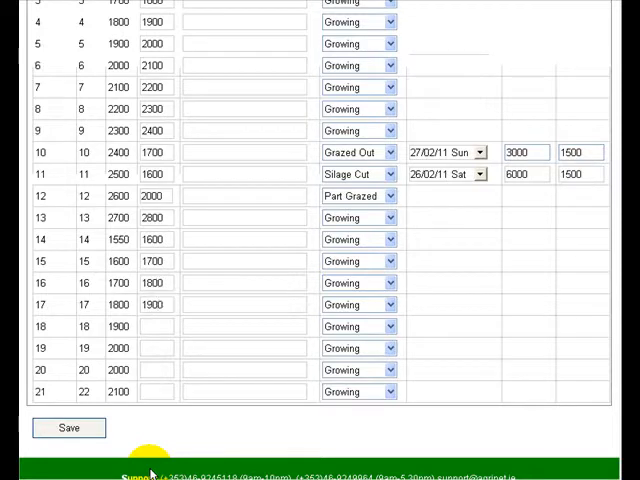
{"action": "type", "text": "2000"}
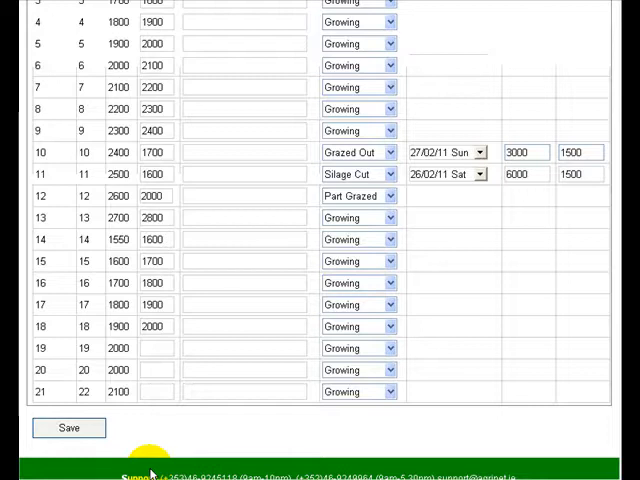
{"action": "type", "text": "220022"}
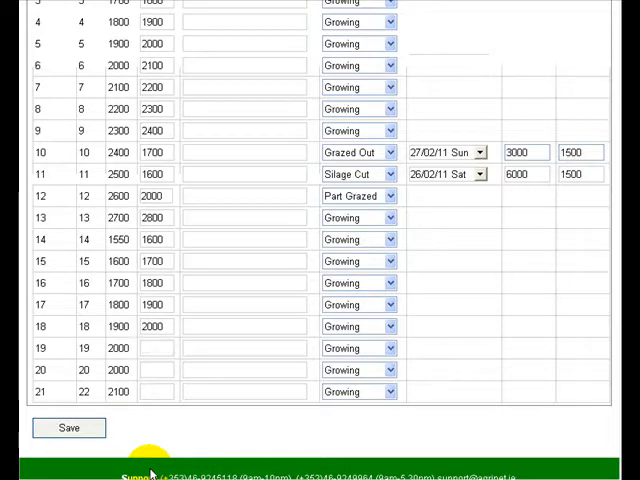
{"action": "type", "text": "2300"}
{"action": "type", "text": "2400"}
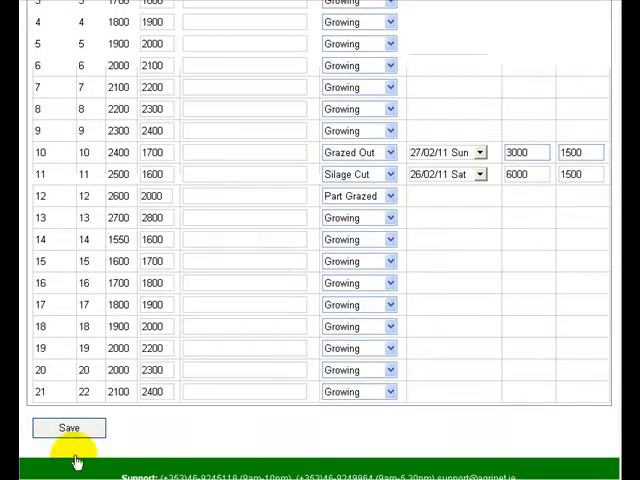
- Save the grass covers measurement and bring up the Grass Wedge report
{"action": "left_click", "coordinate": [68, 428]}
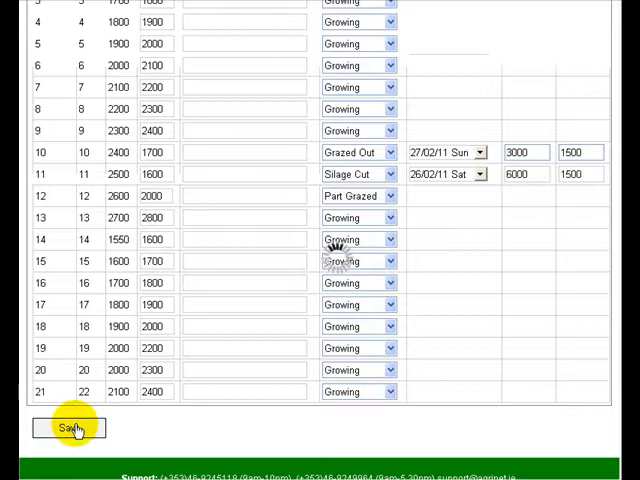
{"action": "left_click", "coordinate": [68, 428]}
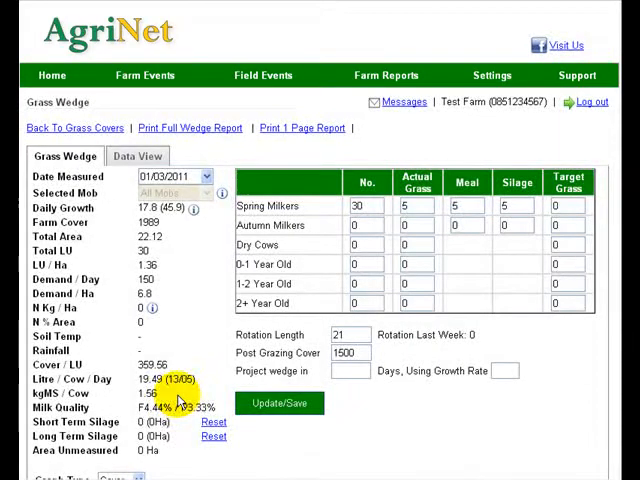